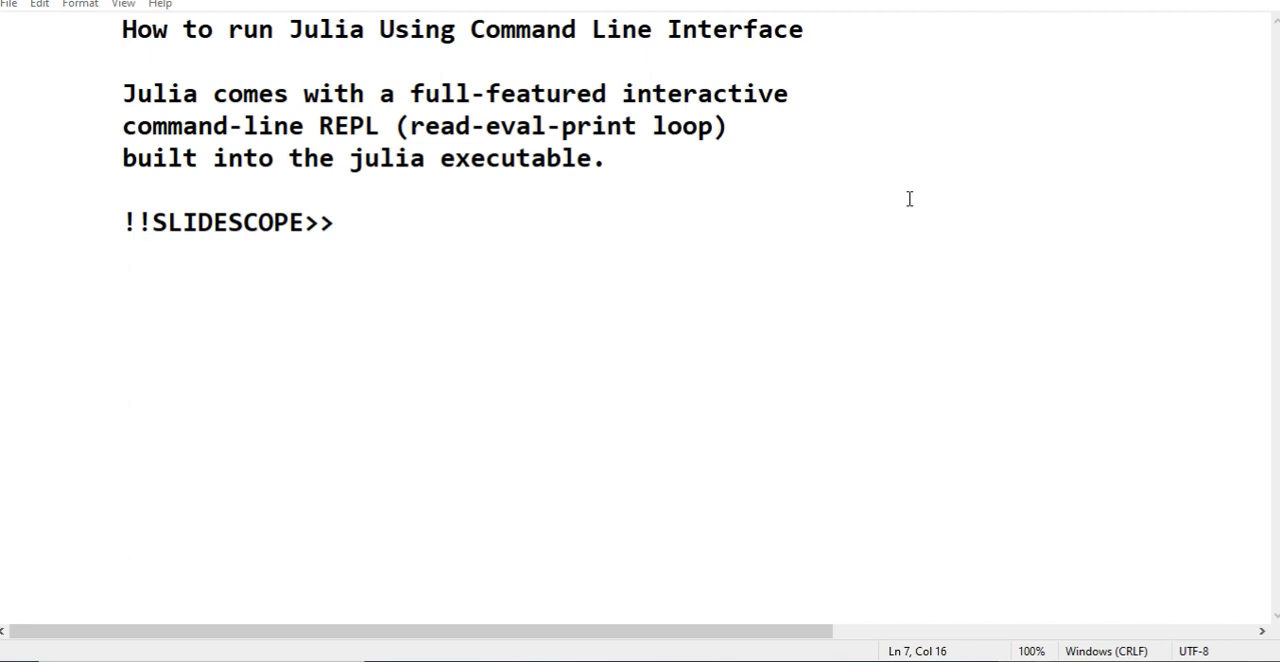
mouse_move(378, 582)
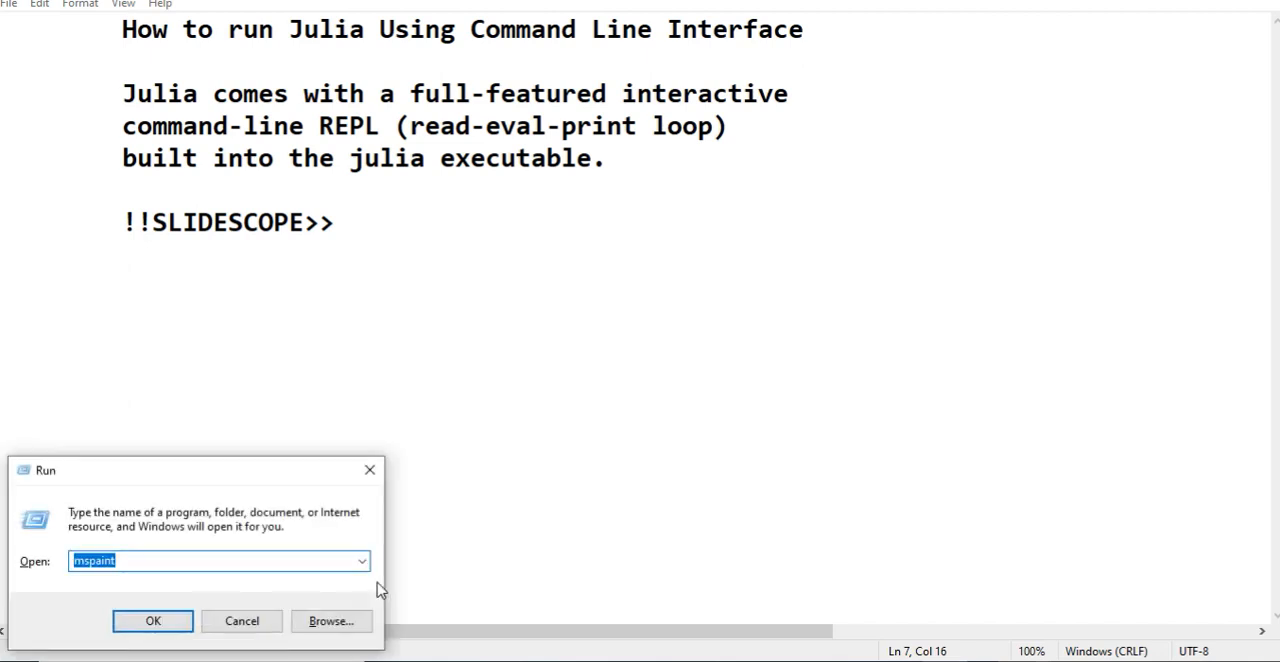
- Run julia in a fresh Command Prompt, which reports it as not recognized
left_click(152, 620)
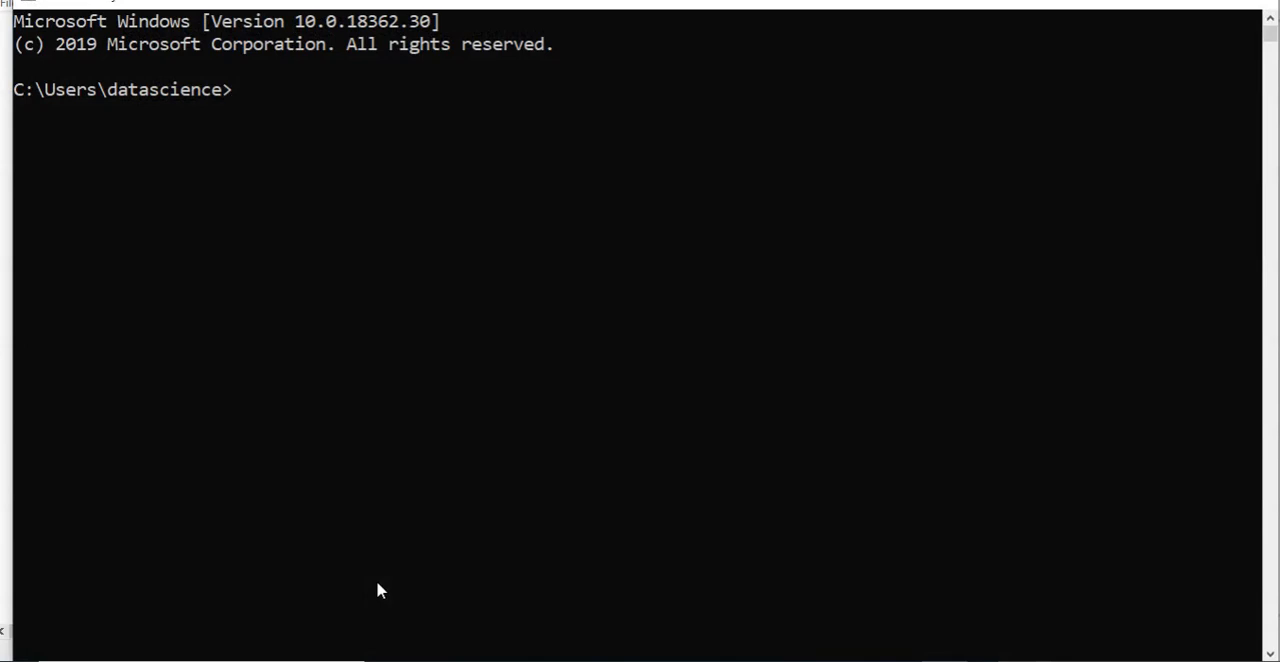
type("julia")
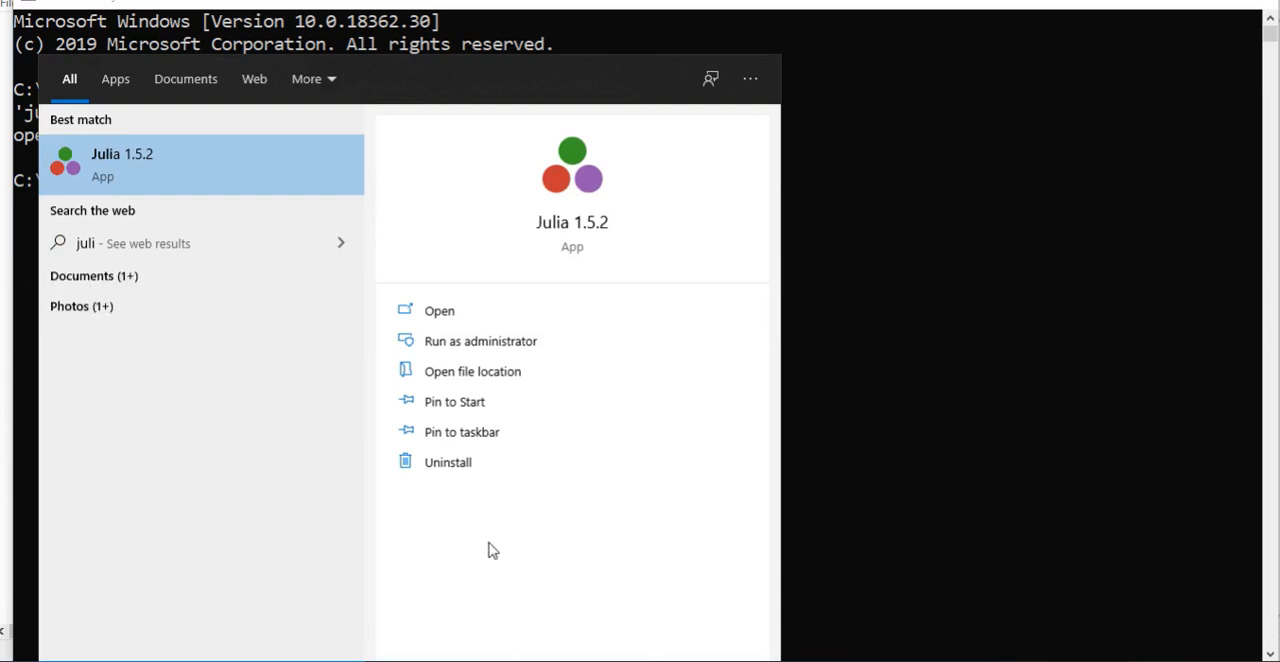
mouse_move(472, 372)
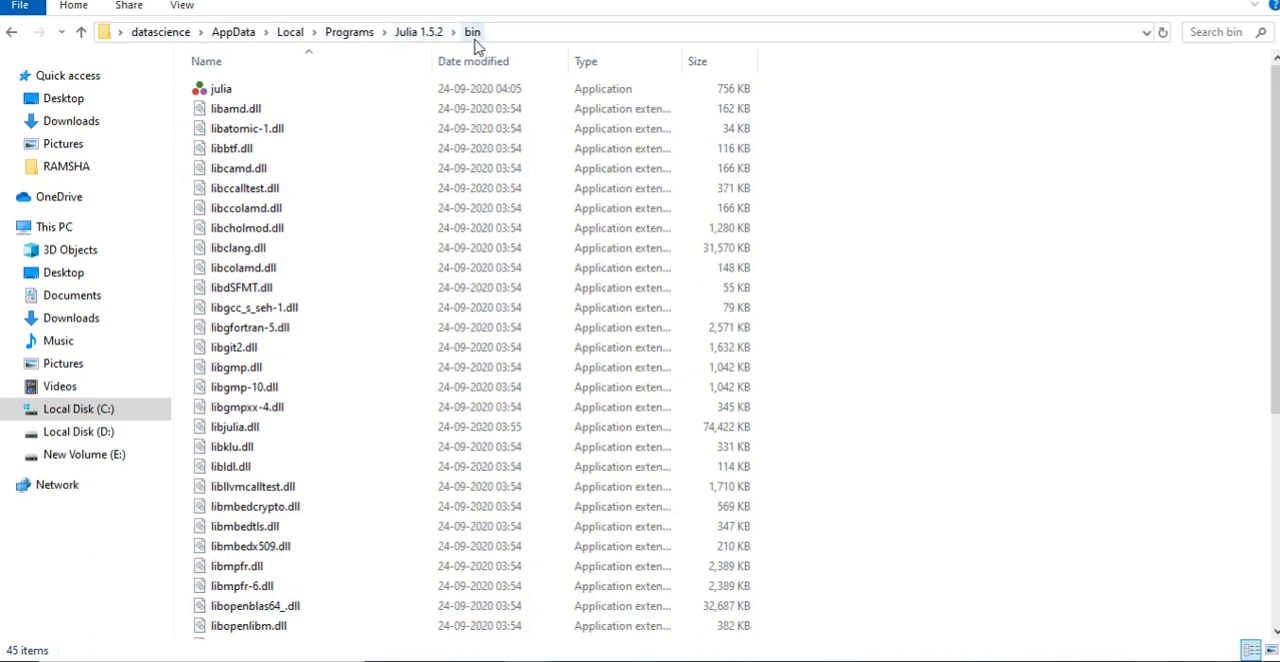
mouse_move(170, 130)
type("julia")
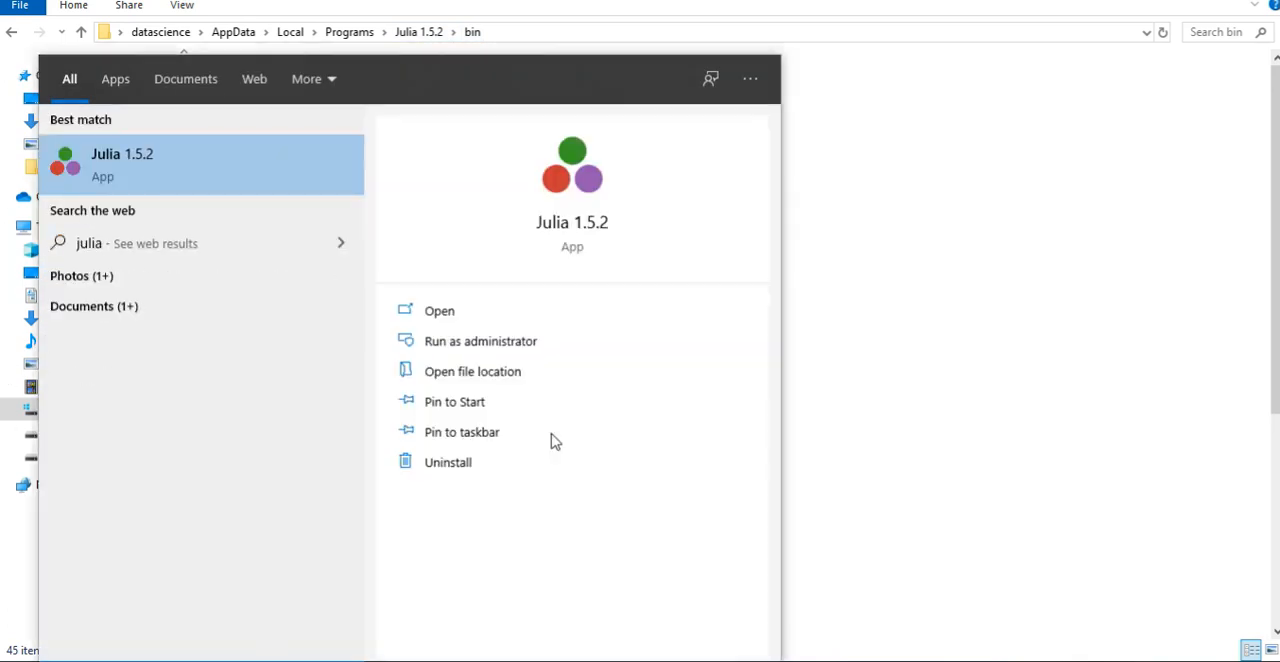
- Reach the Julia 1.5.2 bin folder via Open file location and expose its full path as text
left_click(472, 372)
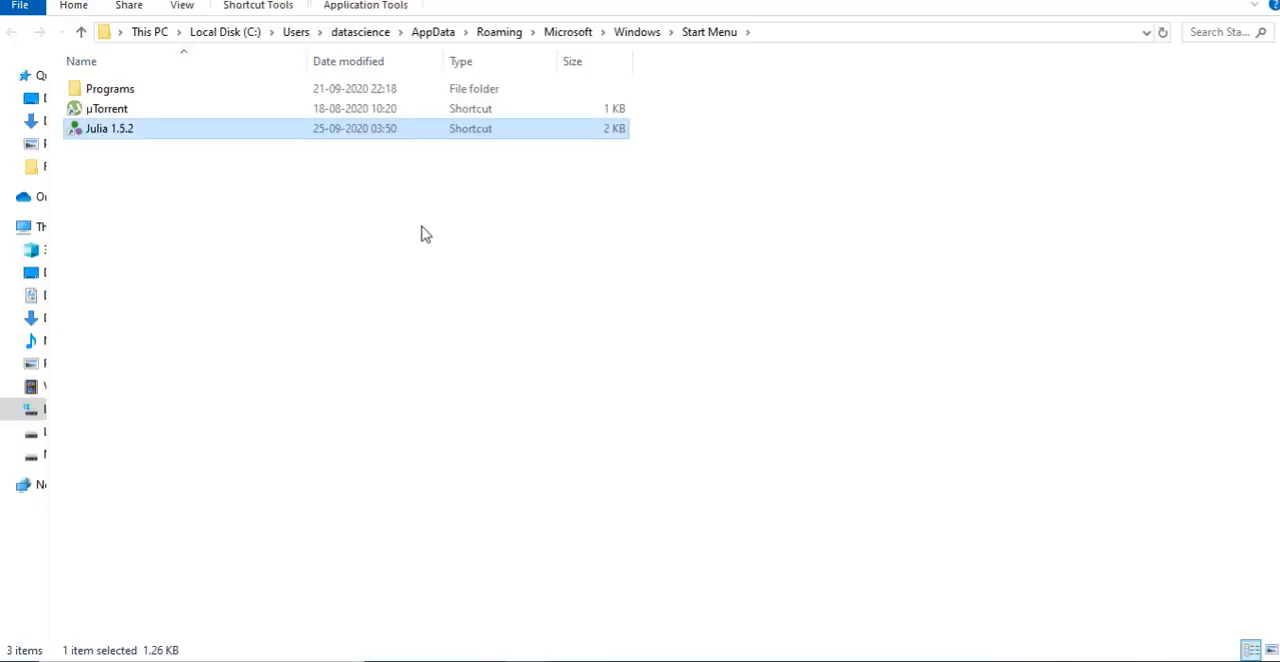
mouse_move(120, 136)
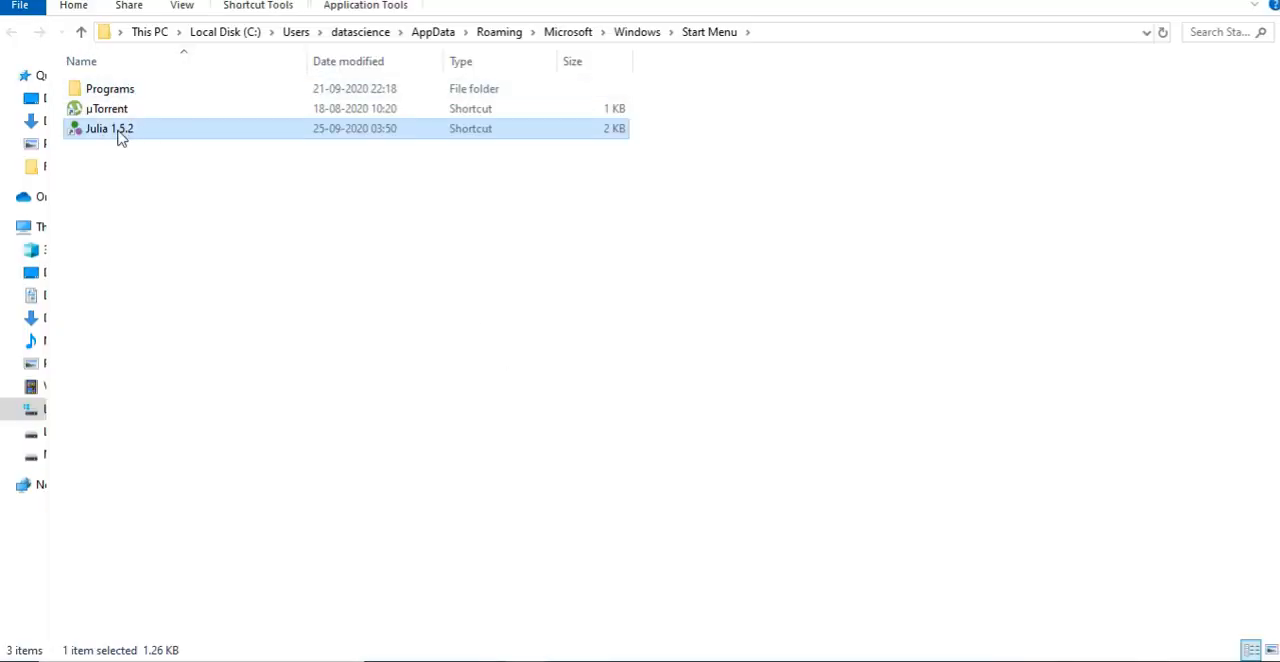
right_click(108, 128)
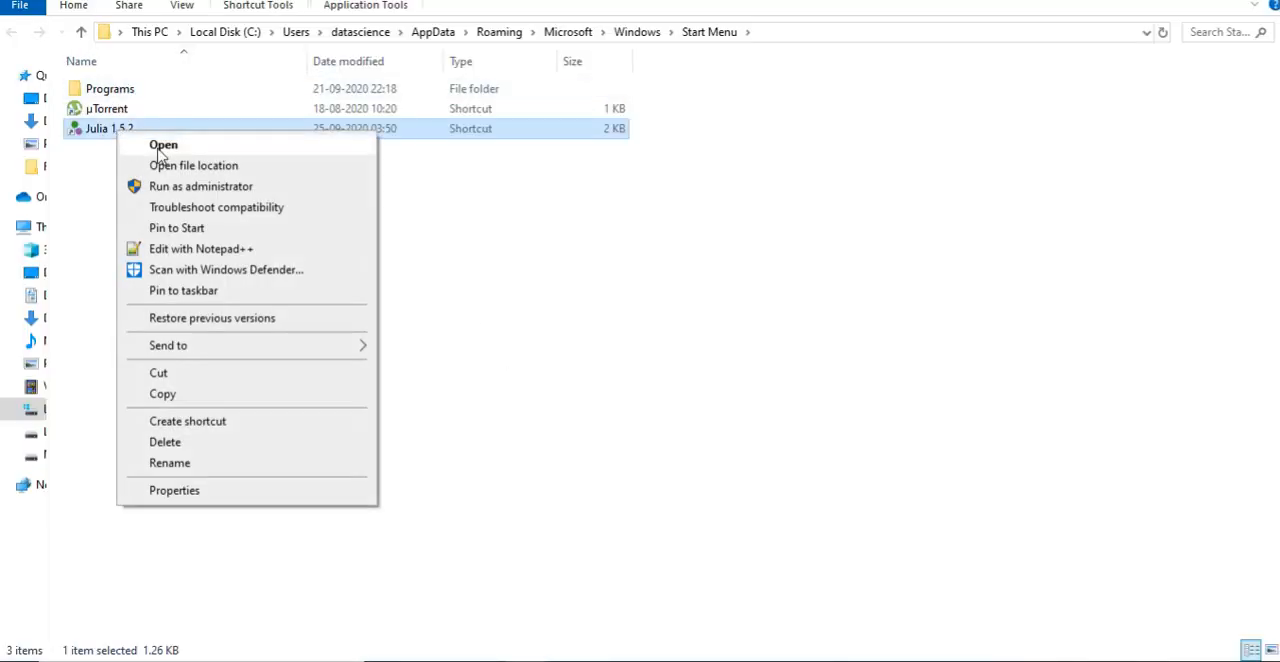
left_click(192, 164)
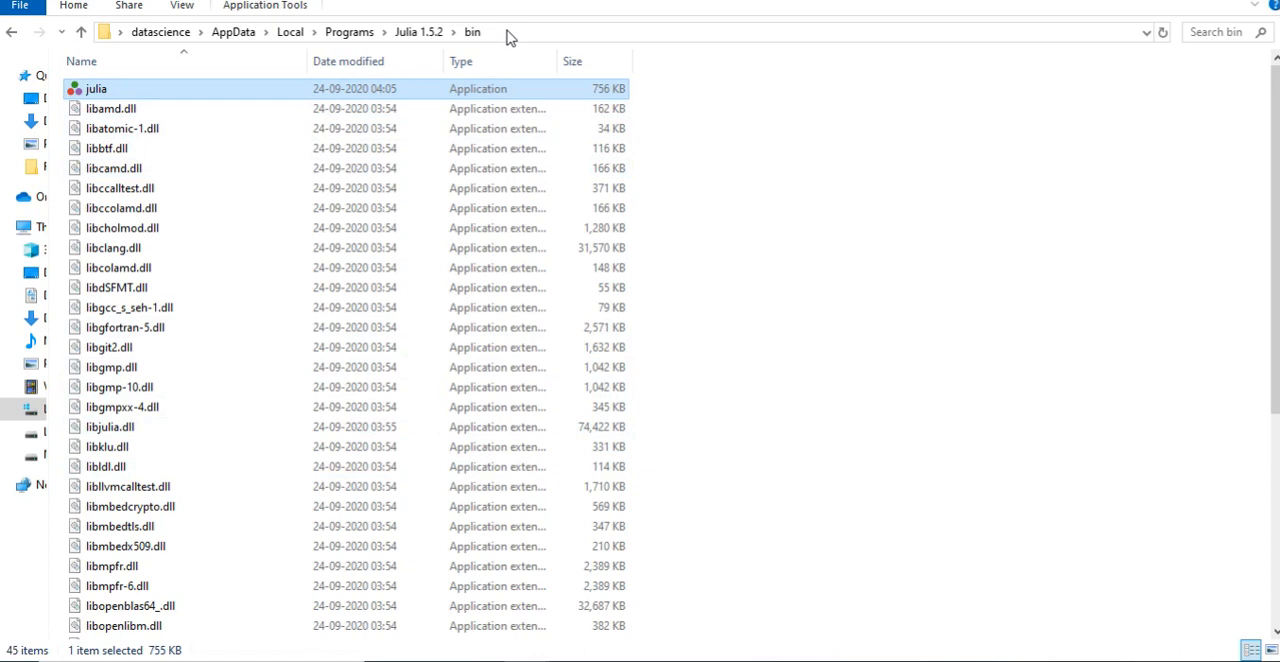
left_click(510, 32)
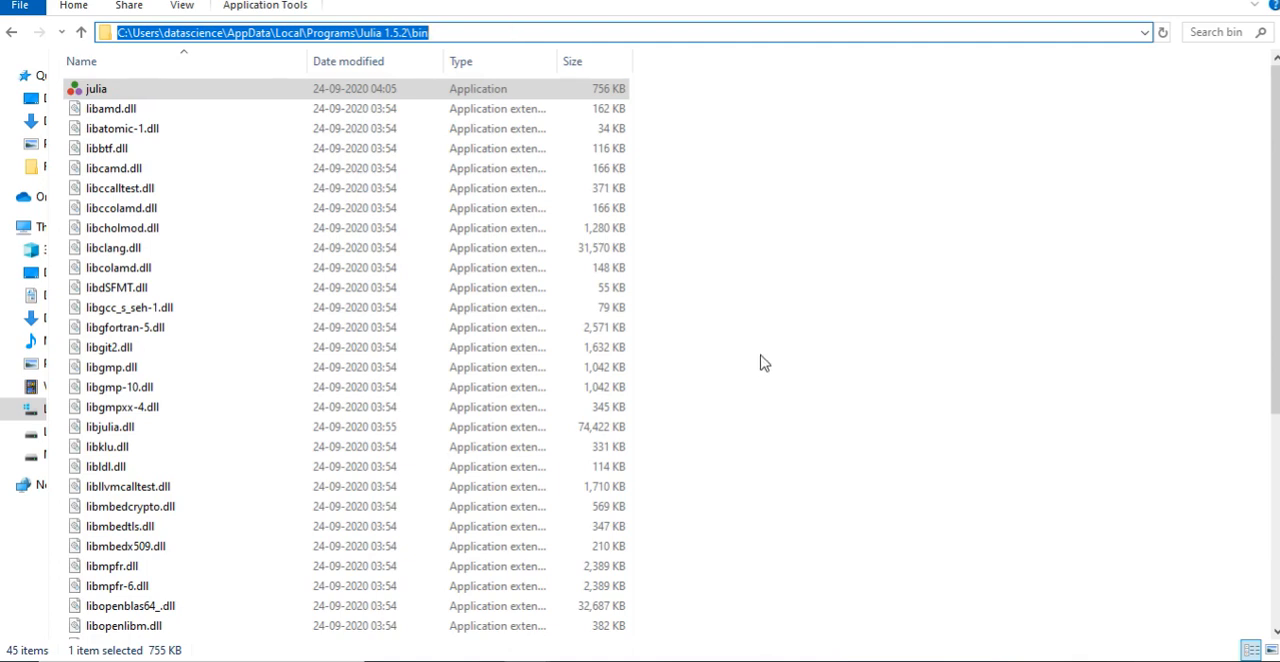
mouse_move(450, 506)
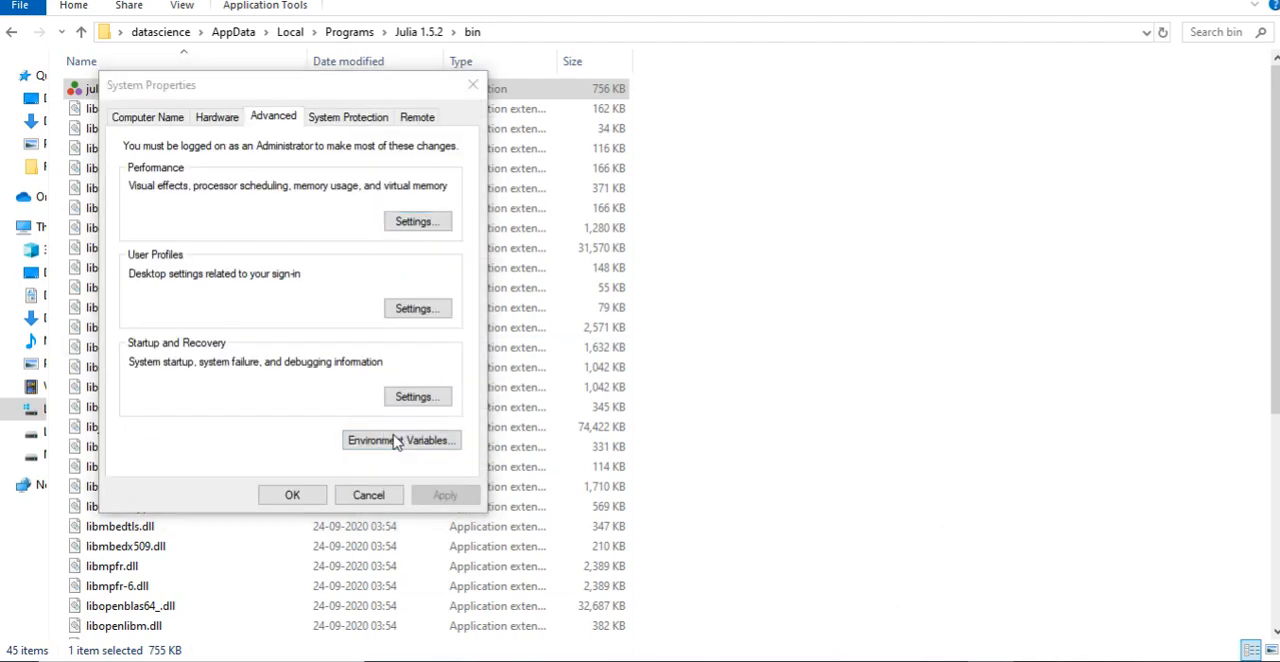
- Bring up the Environment Variables dialog from System Properties' Advanced tab
left_click(400, 440)
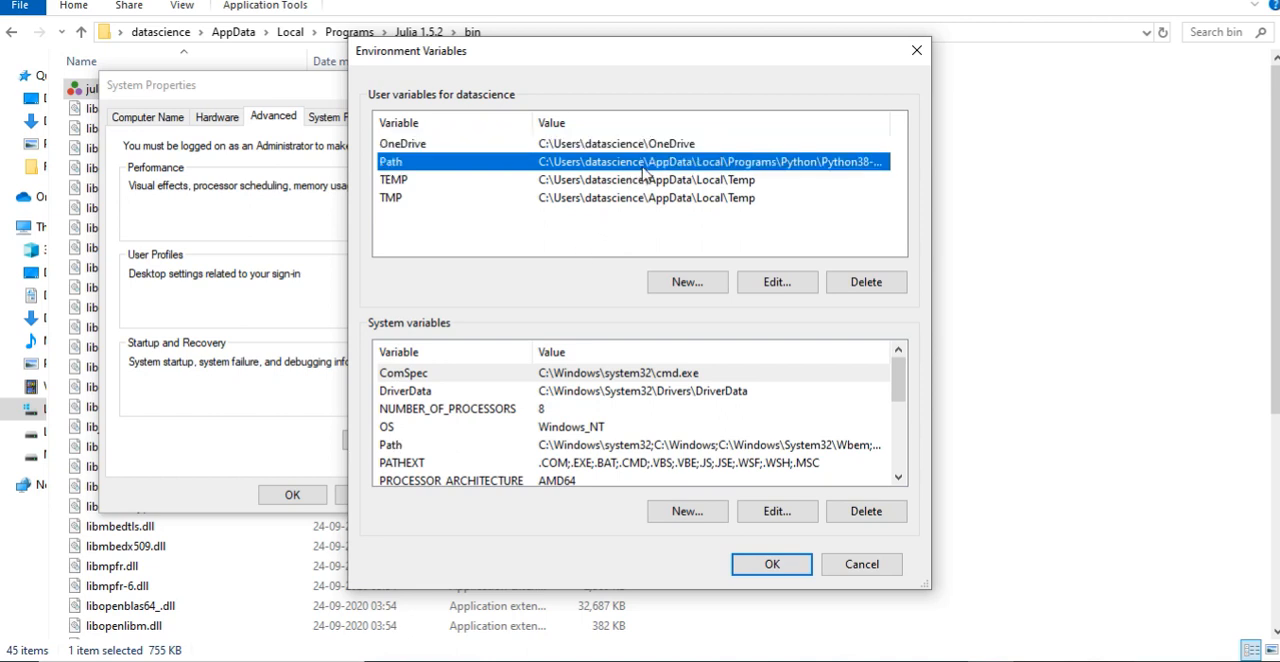
mouse_move(396, 112)
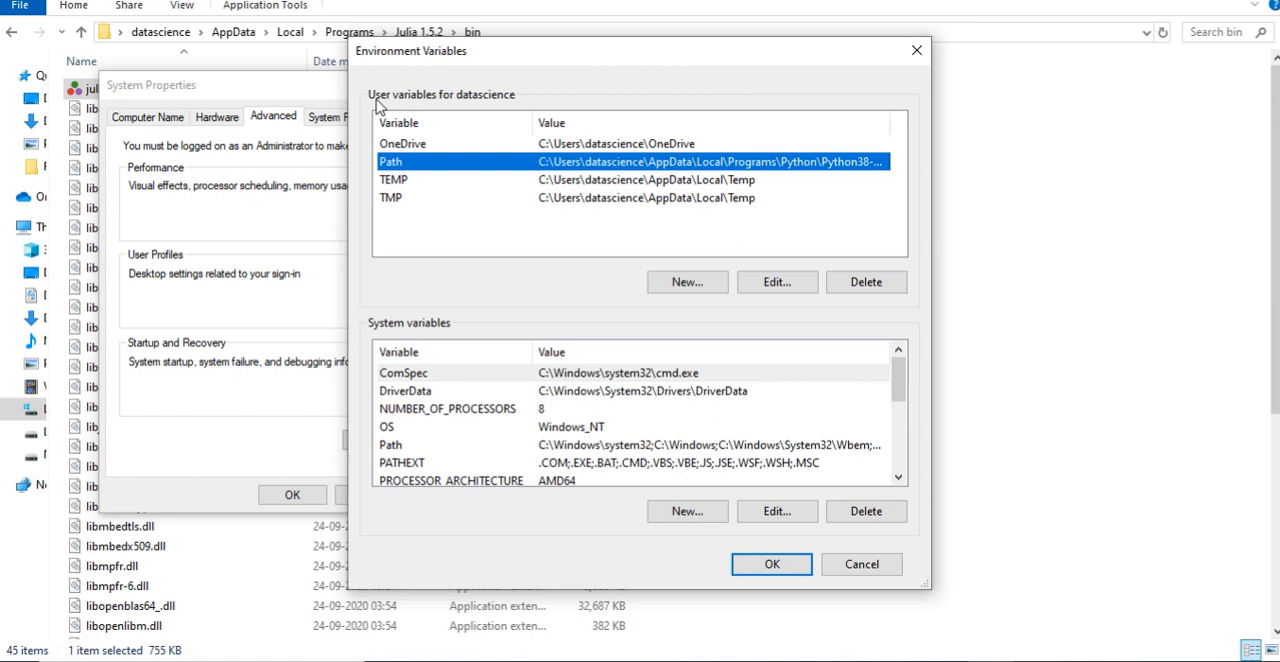
mouse_move(430, 110)
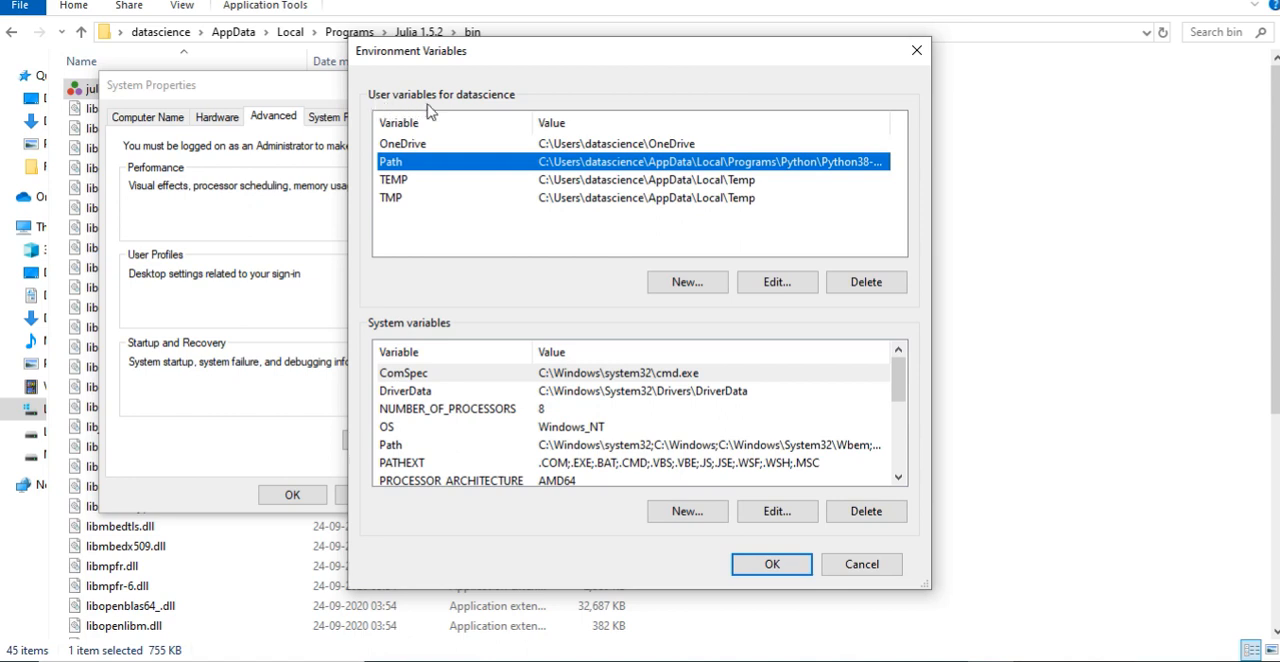
mouse_move(488, 112)
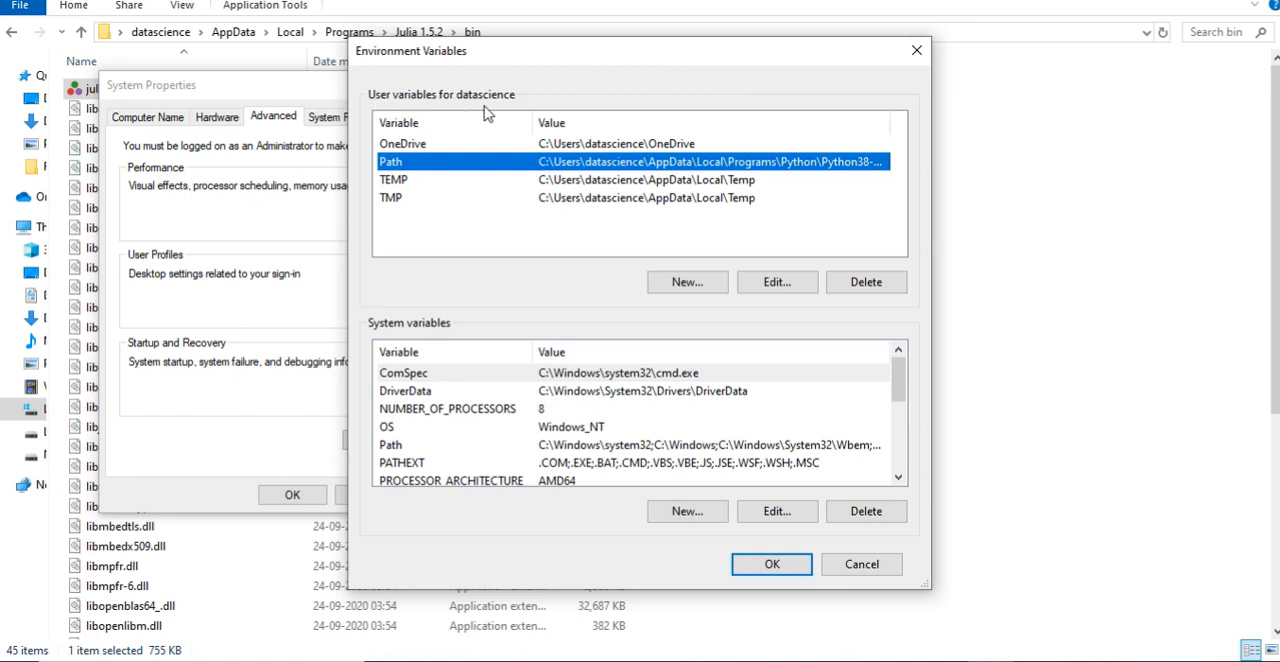
mouse_move(390, 332)
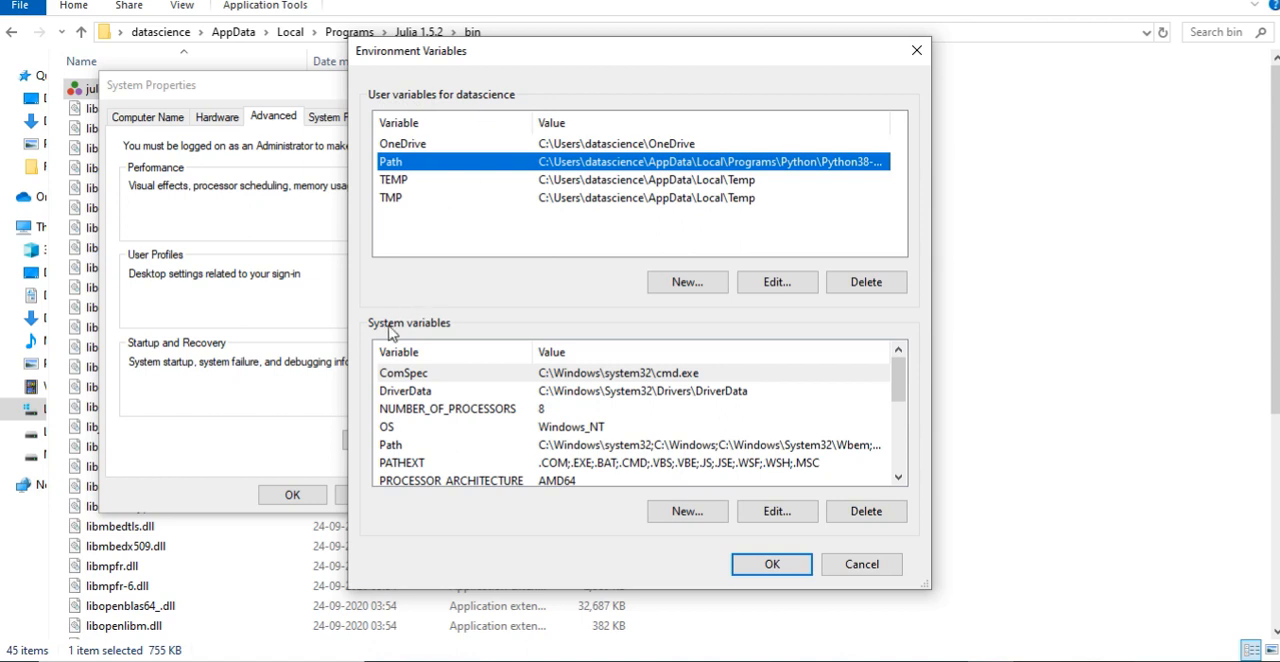
mouse_move(434, 328)
type("cmd")
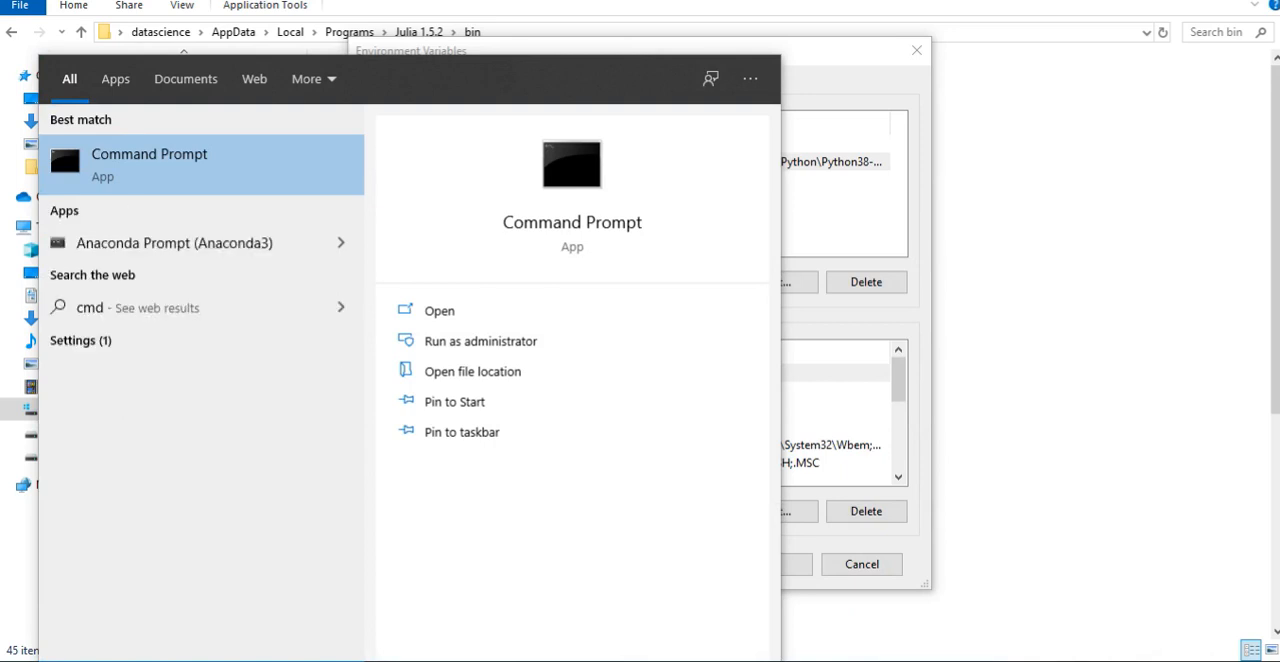
mouse_move(518, 340)
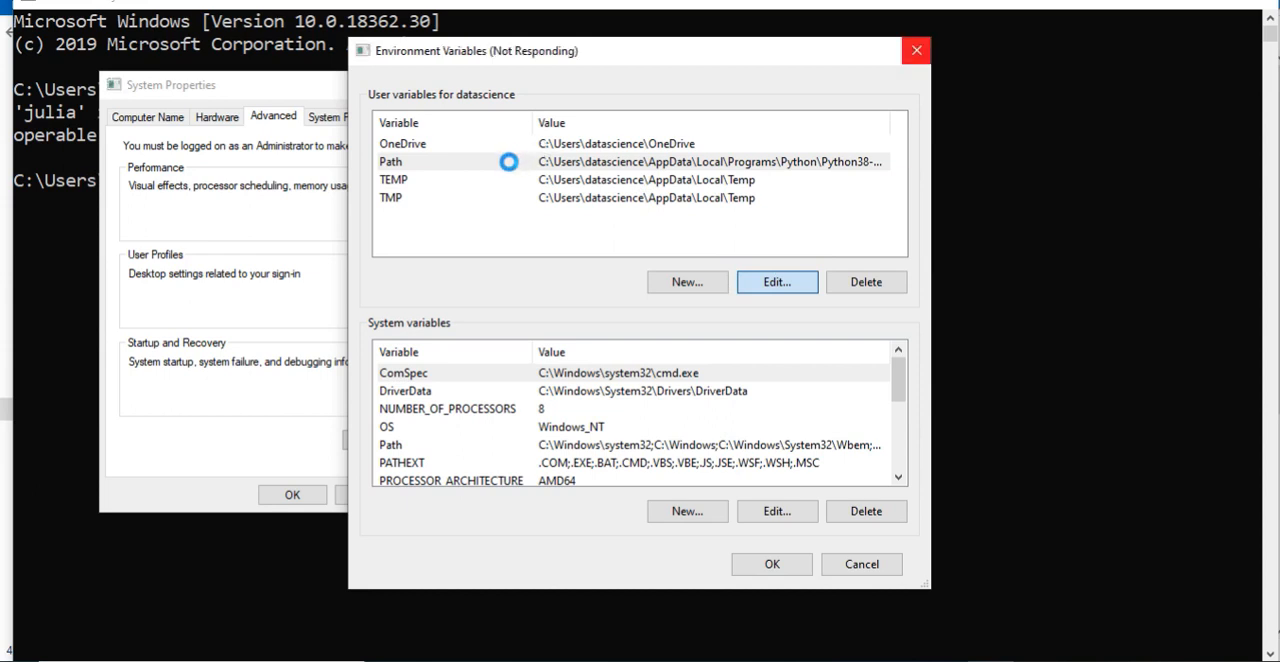
- Add C:\Users\datascience\AppData\Local\Programs\Julia 1.5.2\bin to the user Path and save
left_click(776, 280)
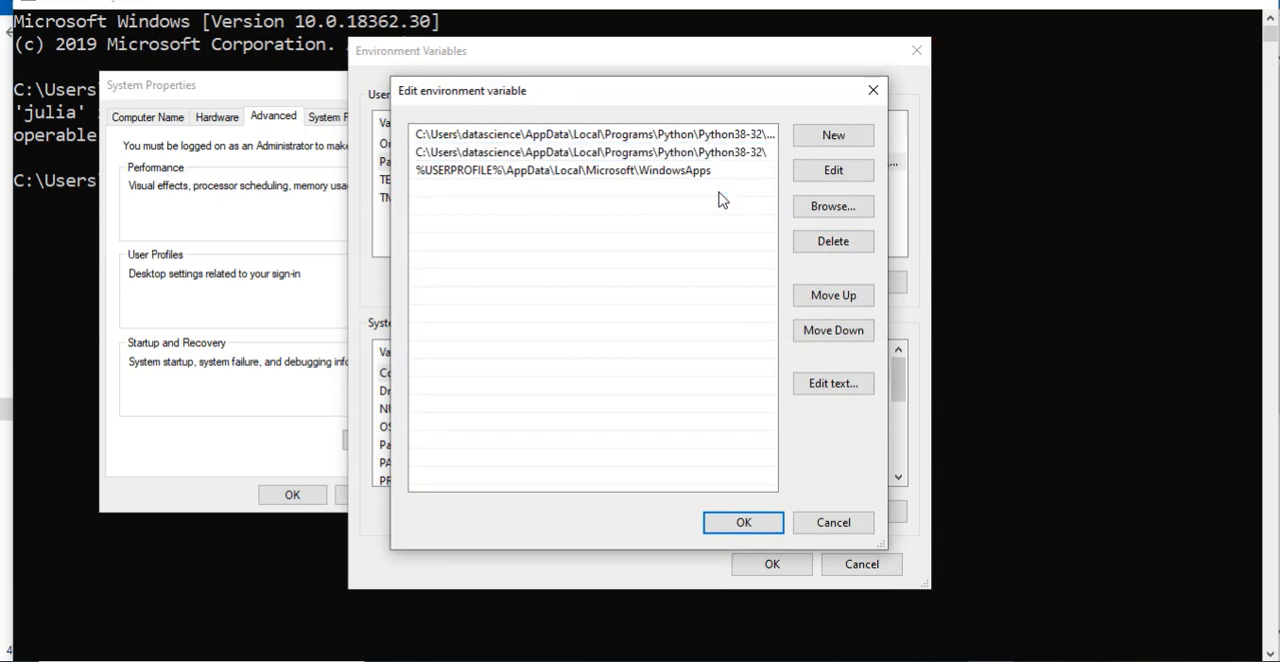
mouse_move(776, 180)
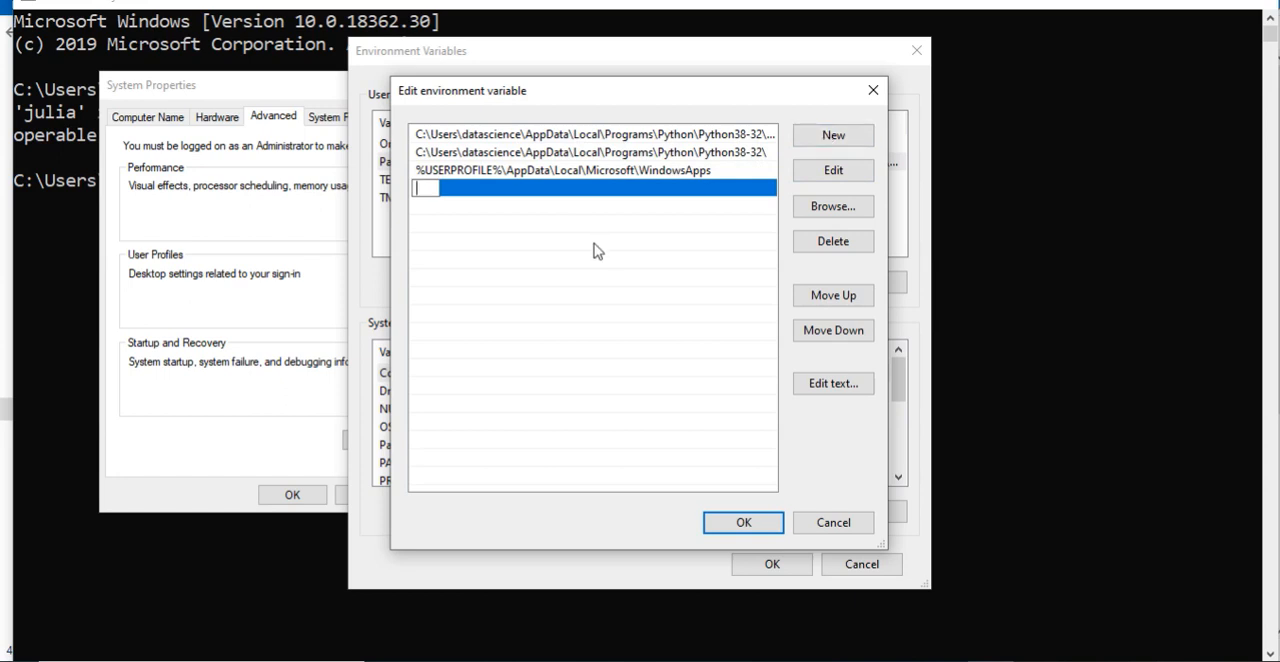
type("C:\\Users\\datascience\\AppData\\Local\\Programs\\Julia 1.5.2\\bin")
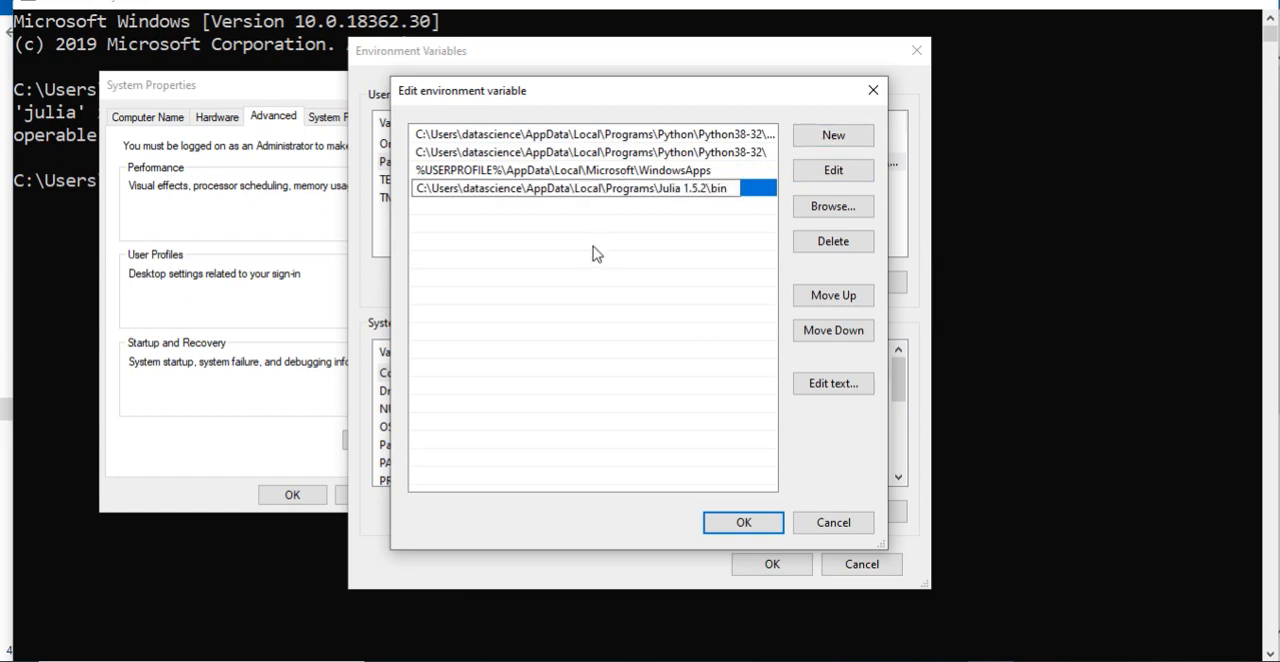
mouse_move(782, 452)
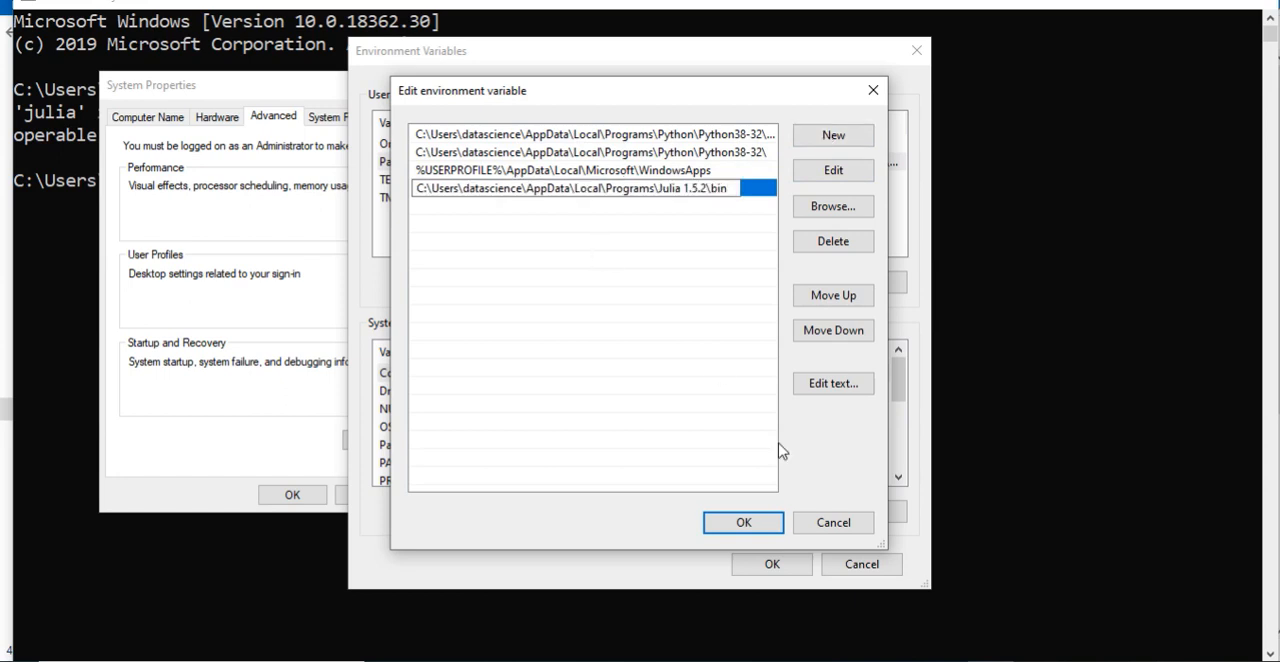
left_click(742, 522)
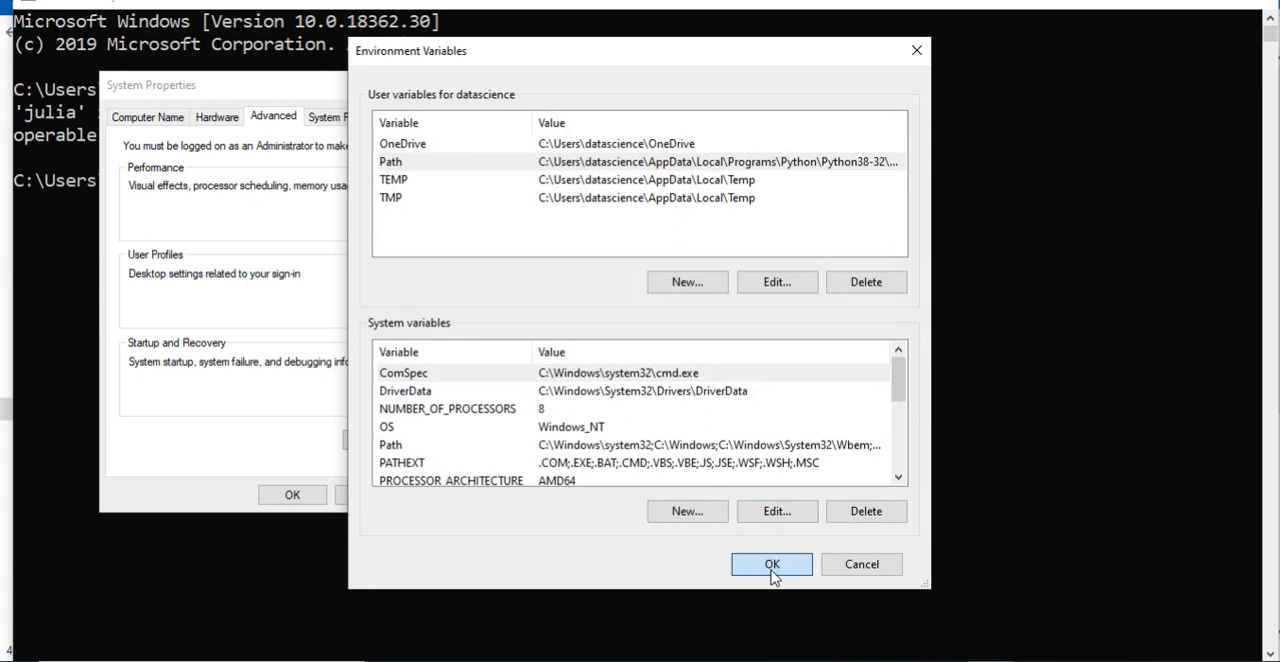
left_click(772, 564)
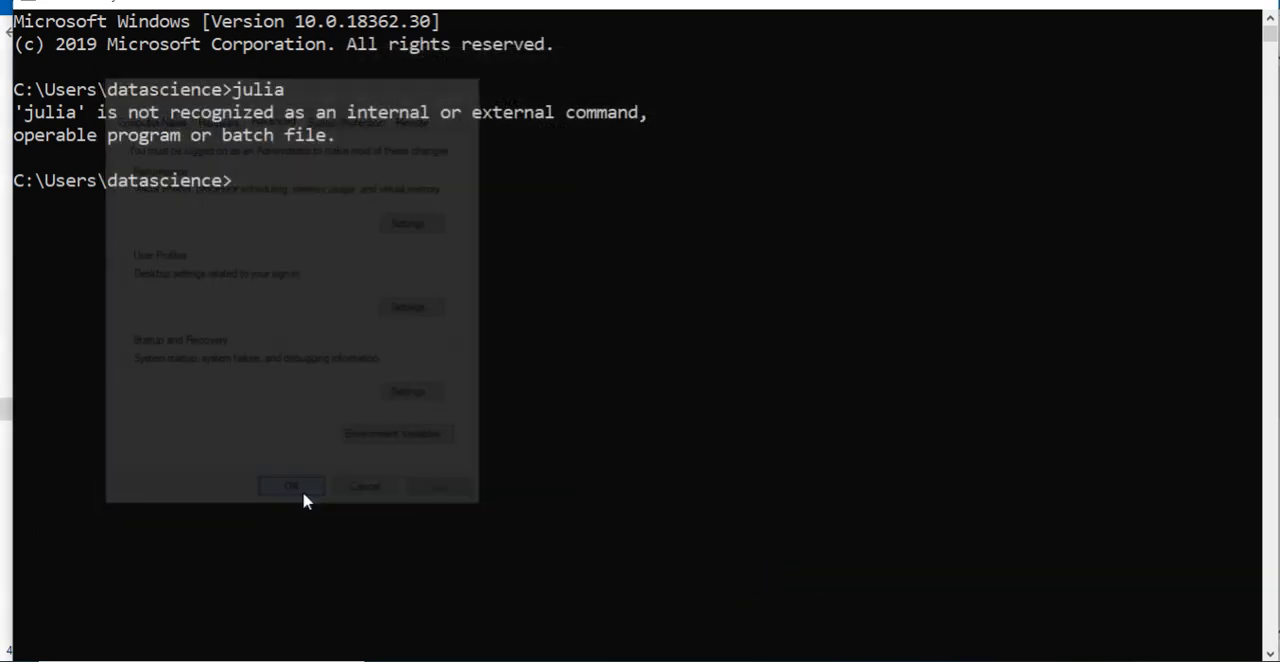
- Close System Properties, leaving only the Command Prompt window
left_click(292, 486)
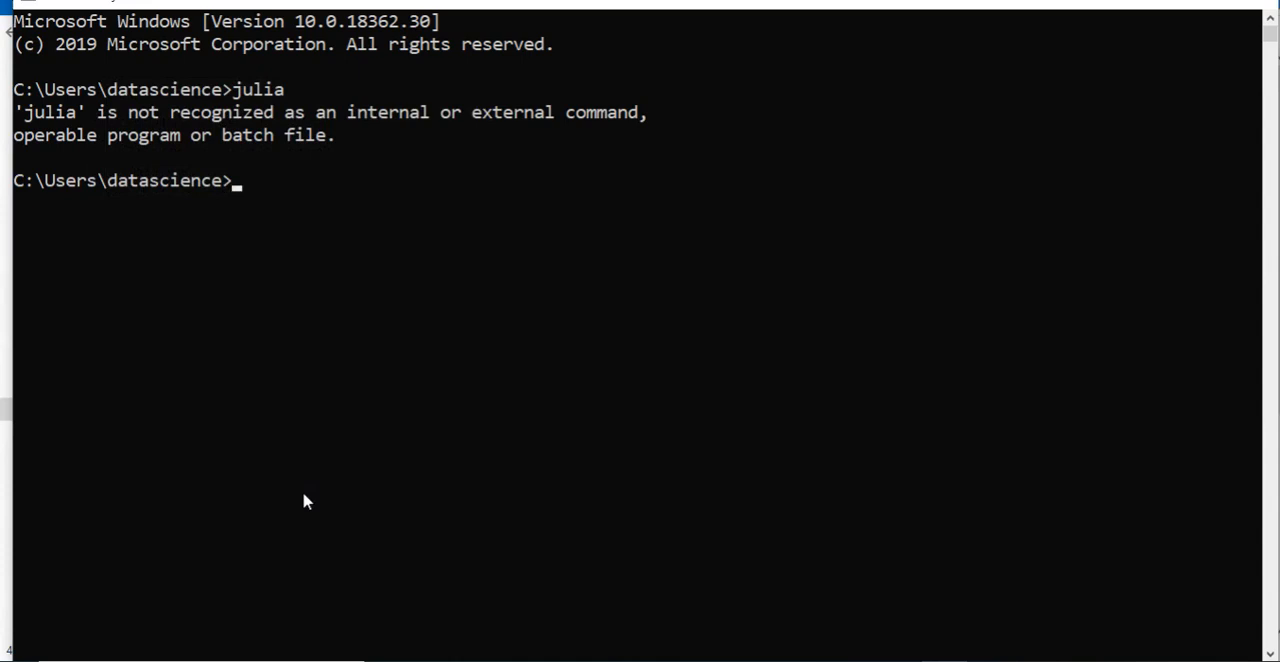
mouse_move(1108, 44)
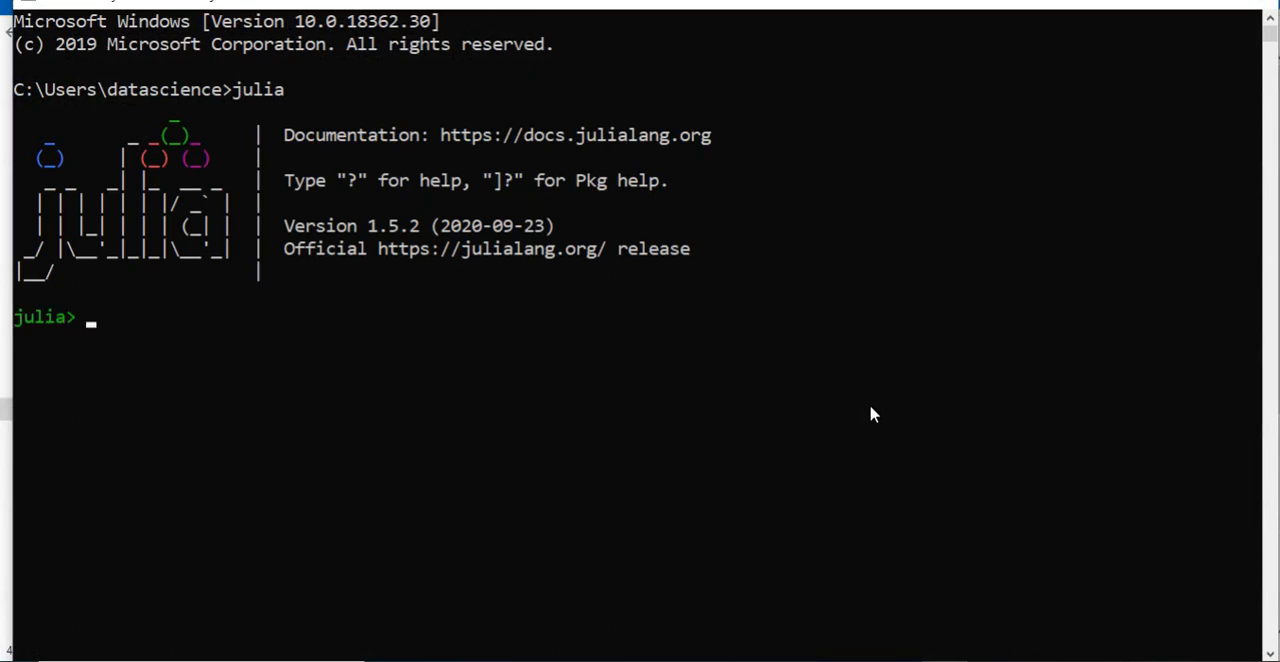
mouse_move(250, 248)
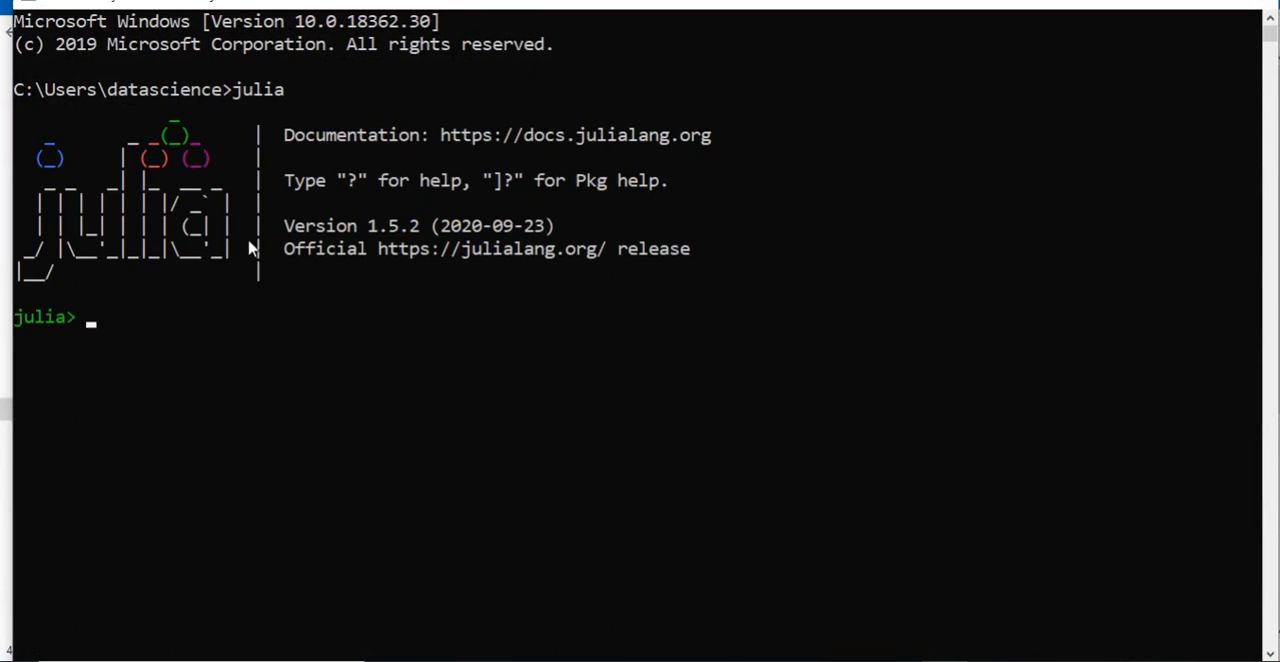
mouse_move(212, 170)
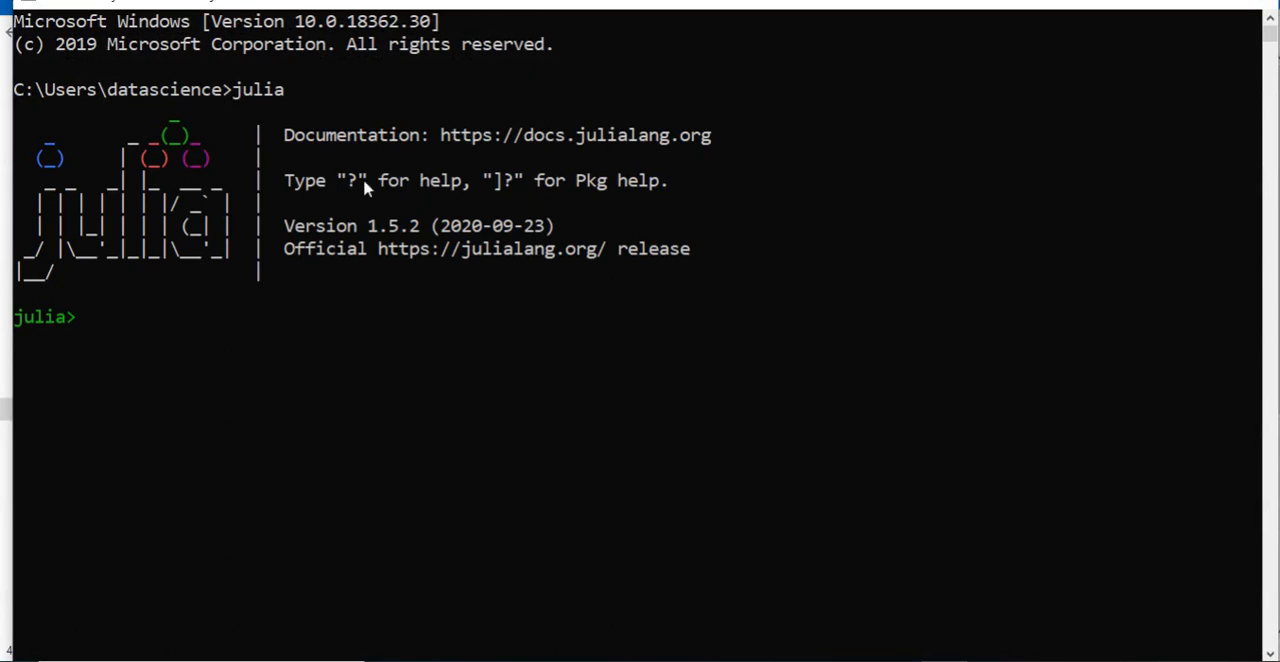
mouse_move(210, 288)
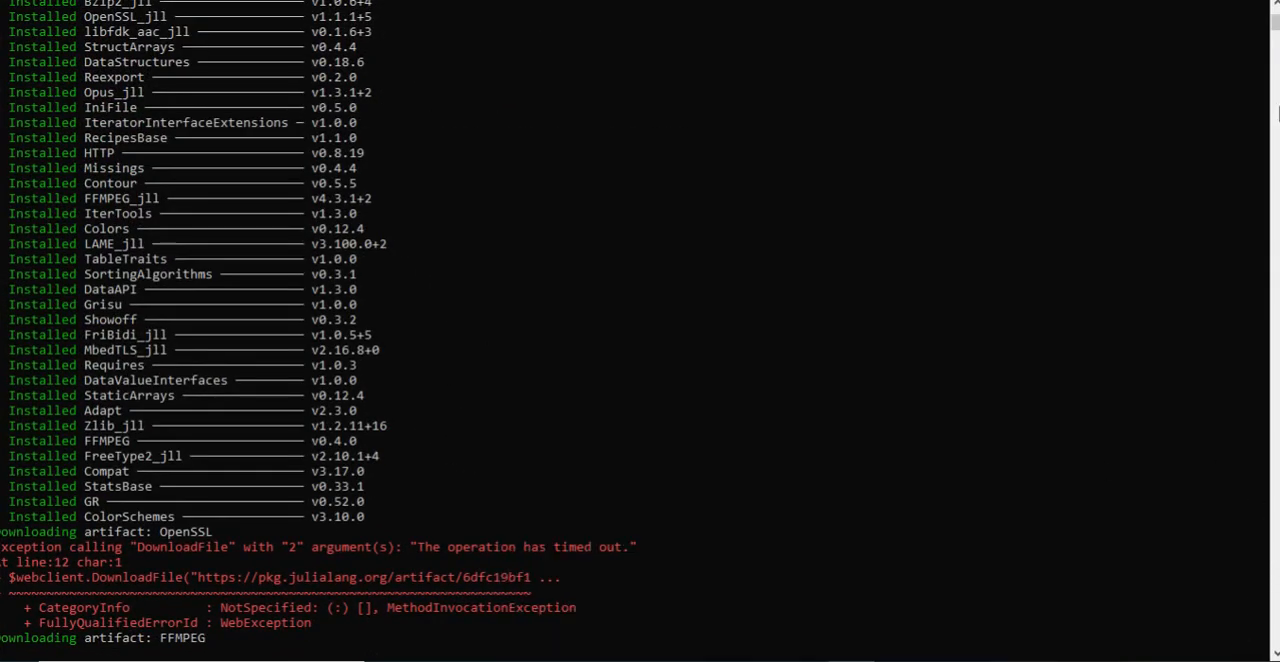
scroll("down", 3)
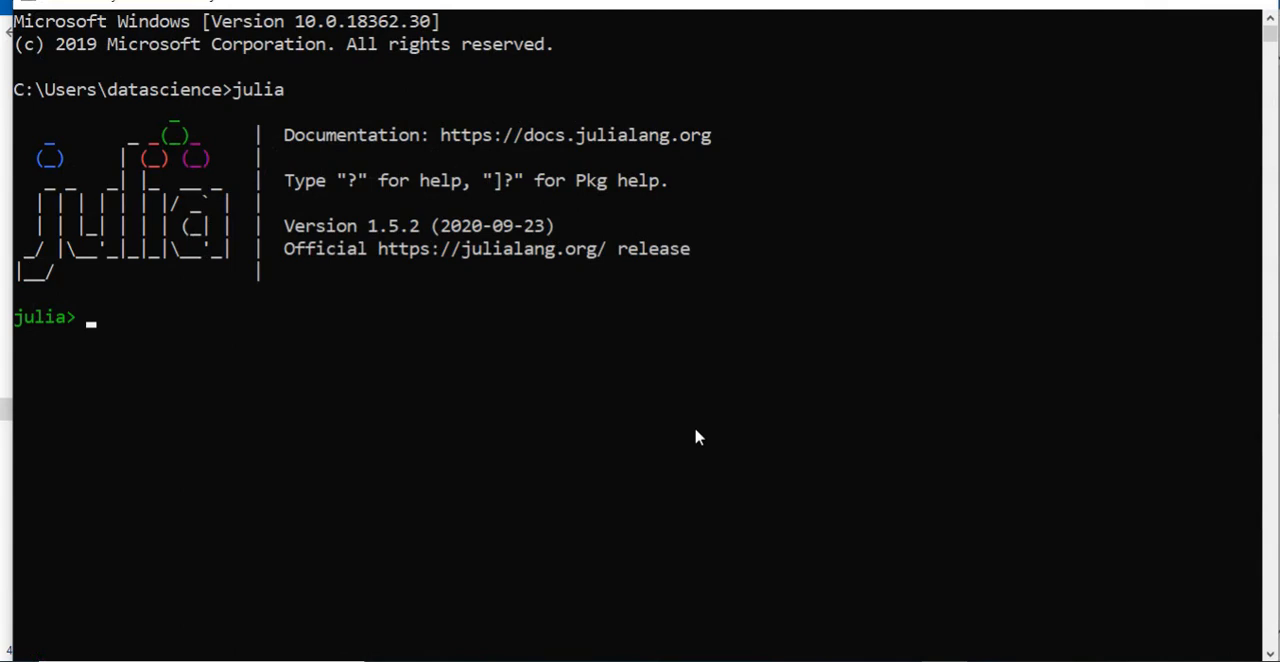
mouse_move(658, 366)
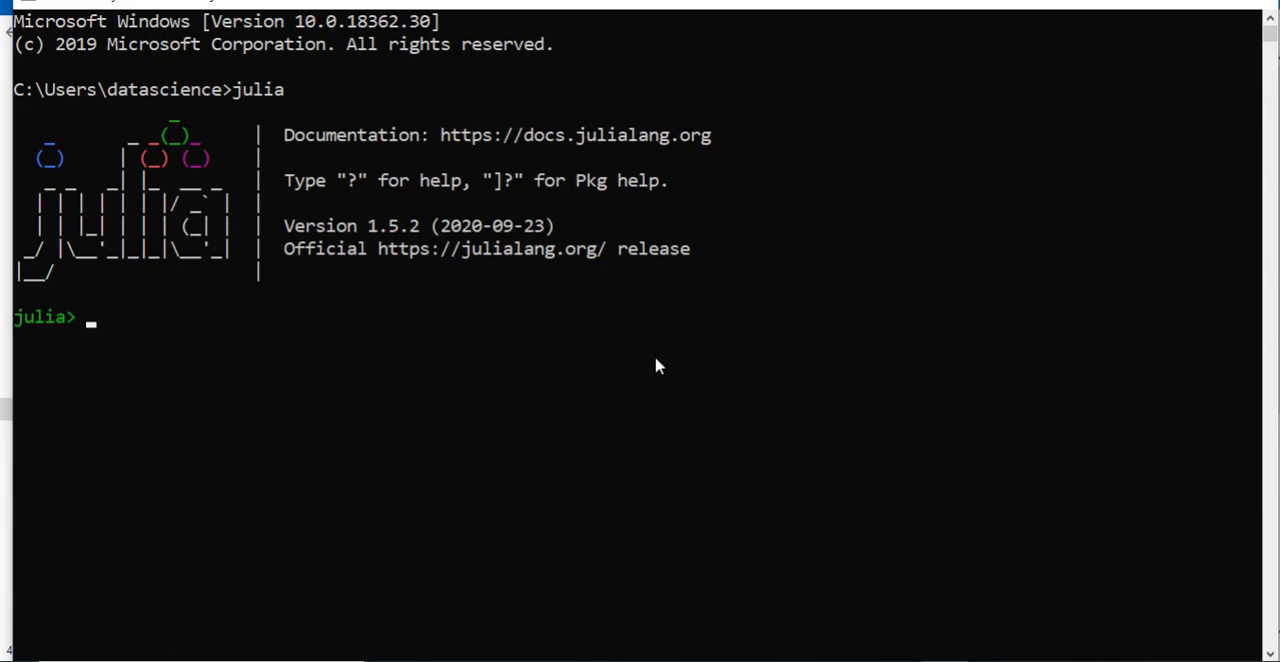